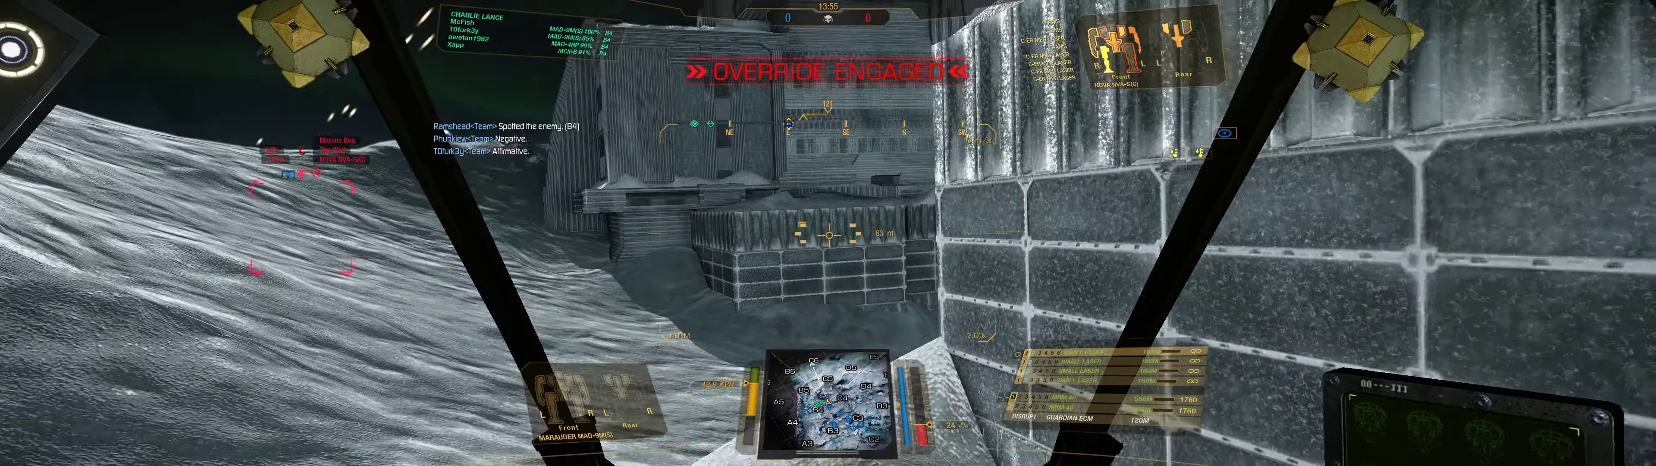
{"action": "left_click", "coordinate": [828, 232]}
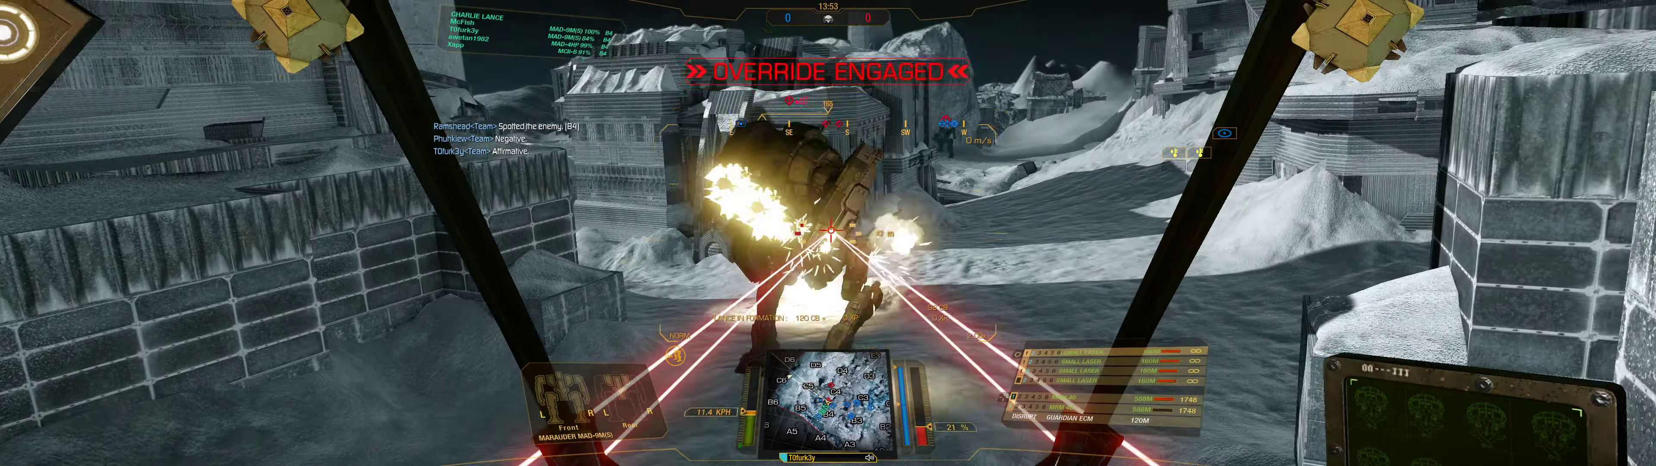